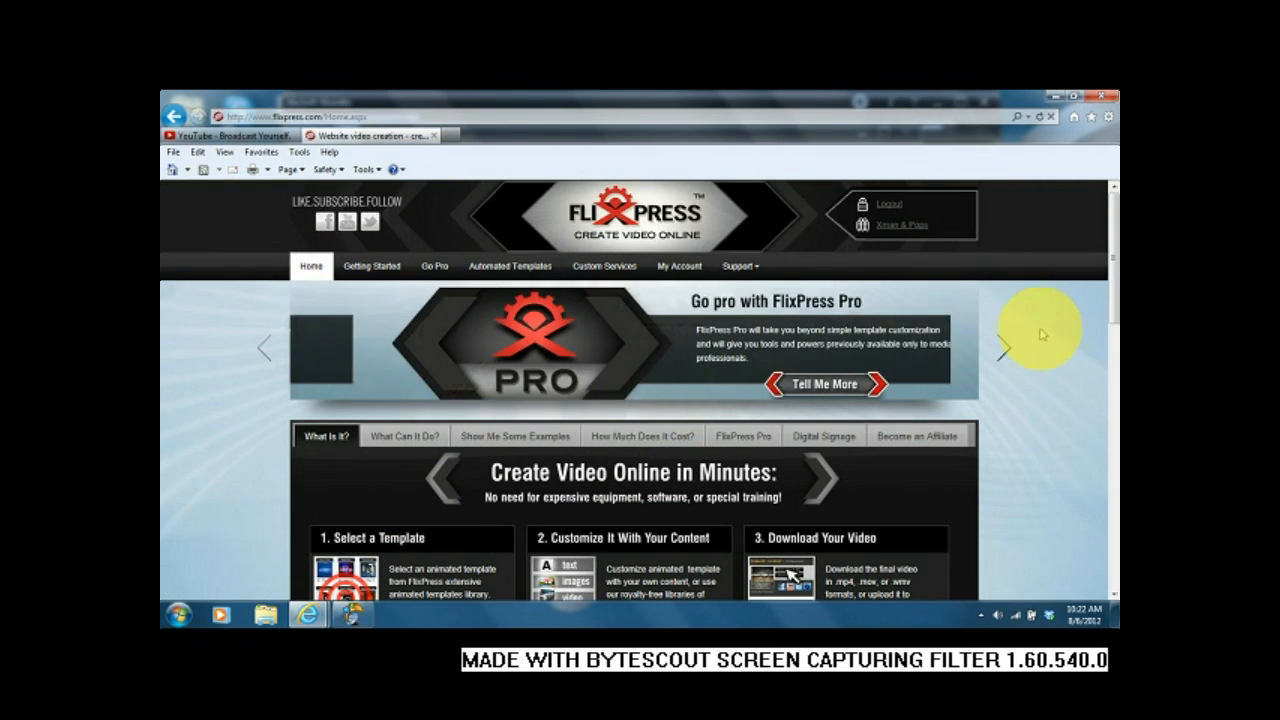
- Scroll down the home page to reach the intro template thumbnails
scroll("down", 3)
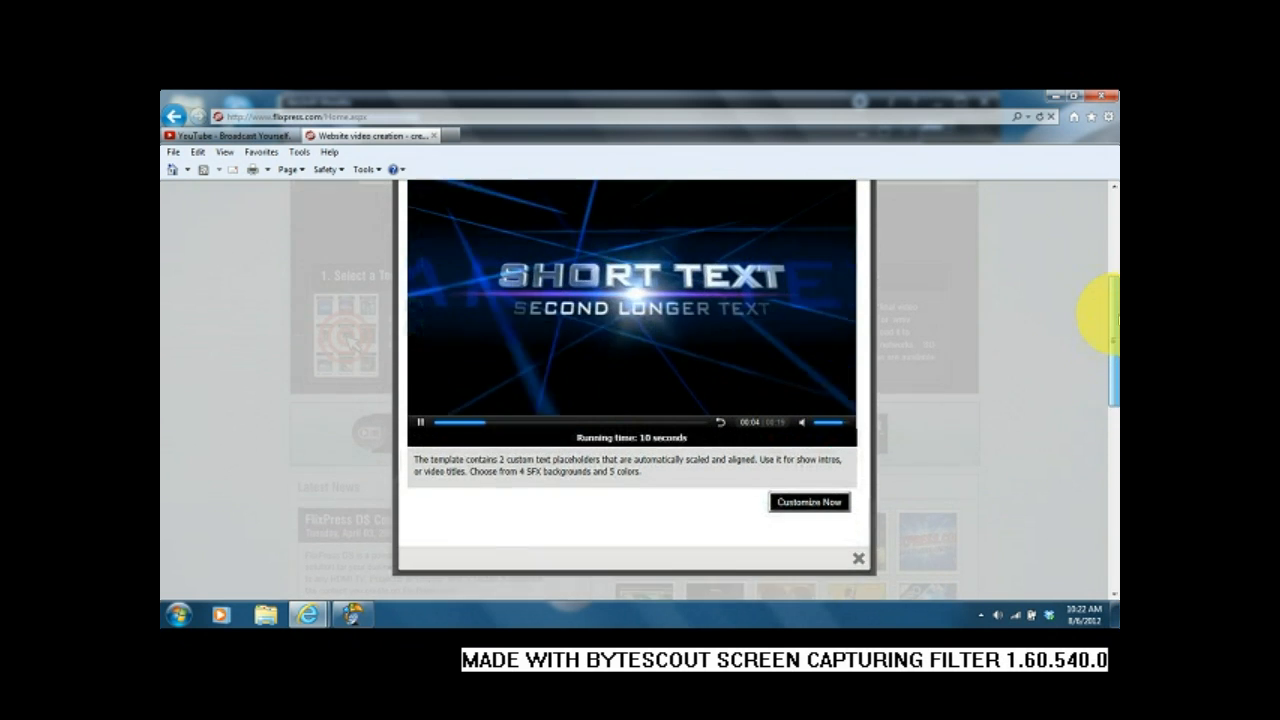
- Start customizing the intro template and choose Red as its colour
left_click(808, 502)
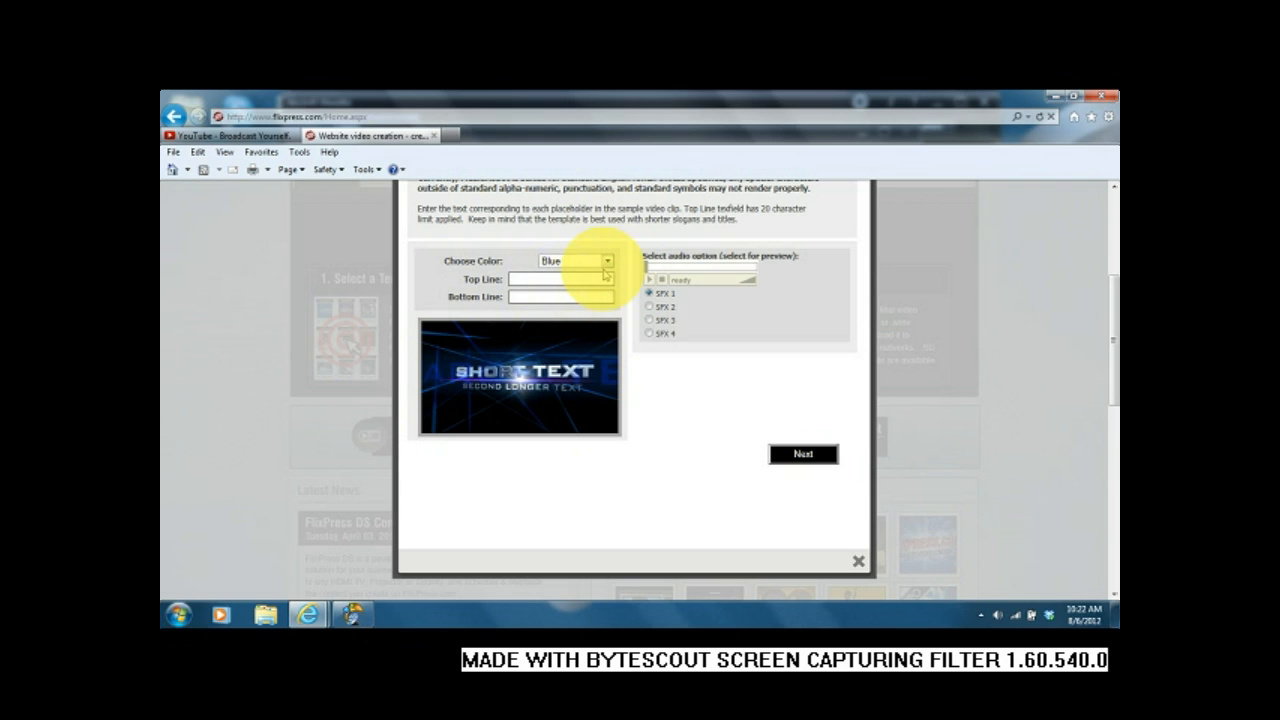
left_click(608, 260)
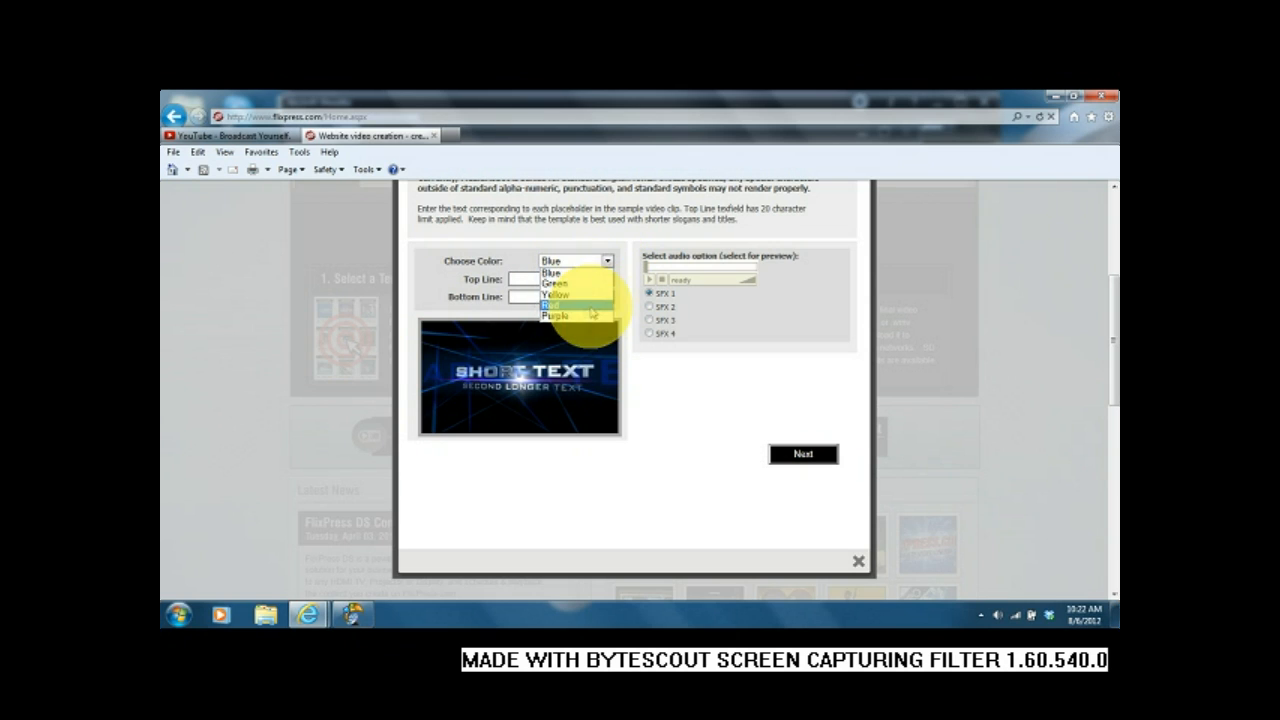
left_click(552, 304)
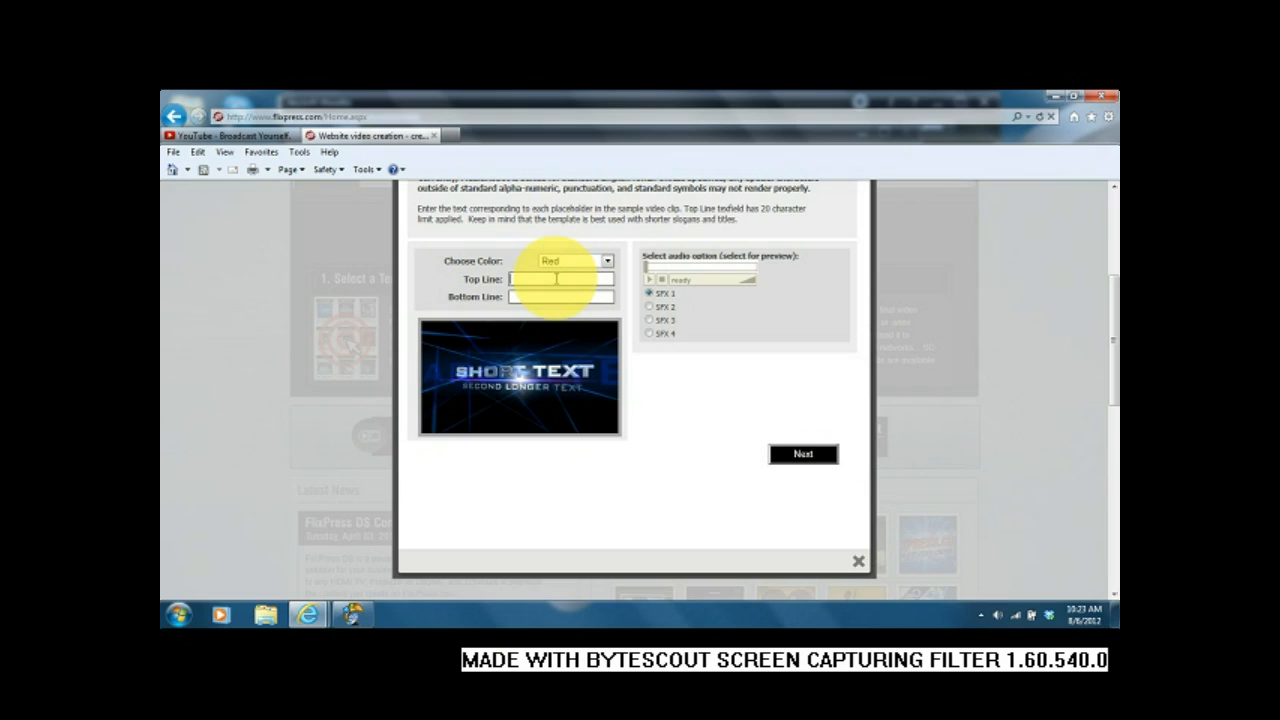
- Fill the top line with 'Your Channel Name' and the bottom line with the catch phrase text
type("Y")
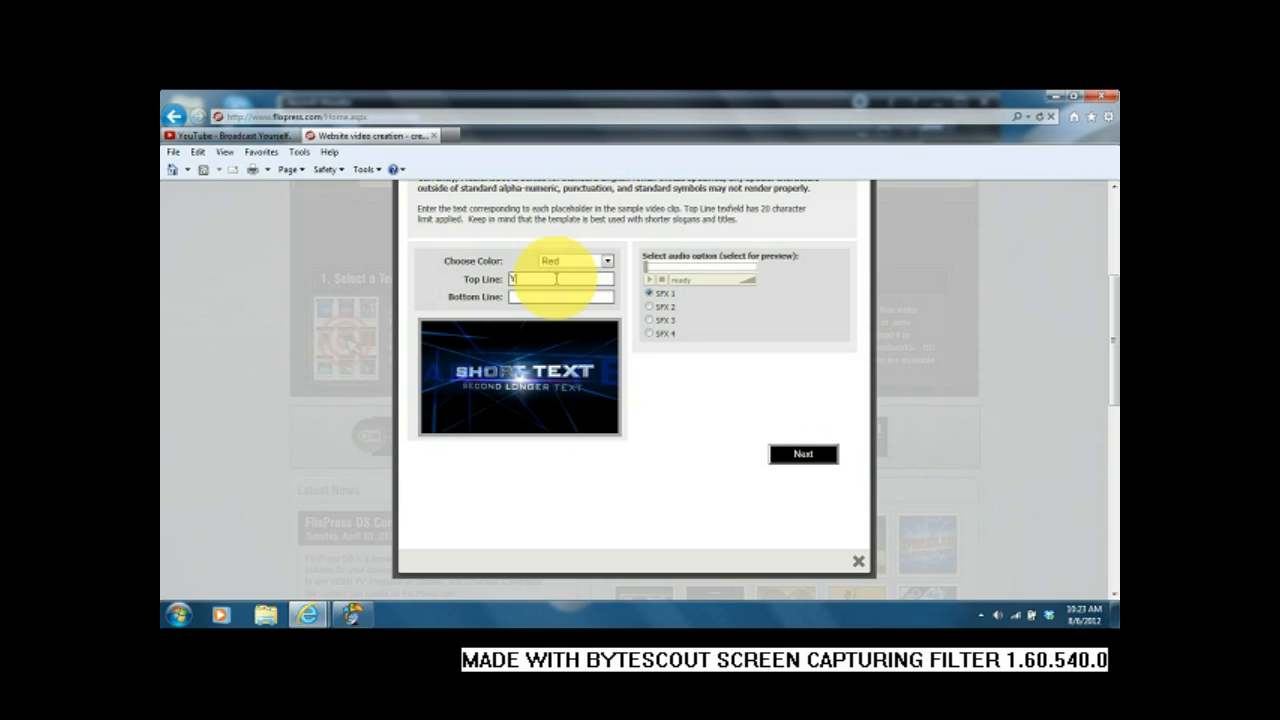
type("our Channel Name")
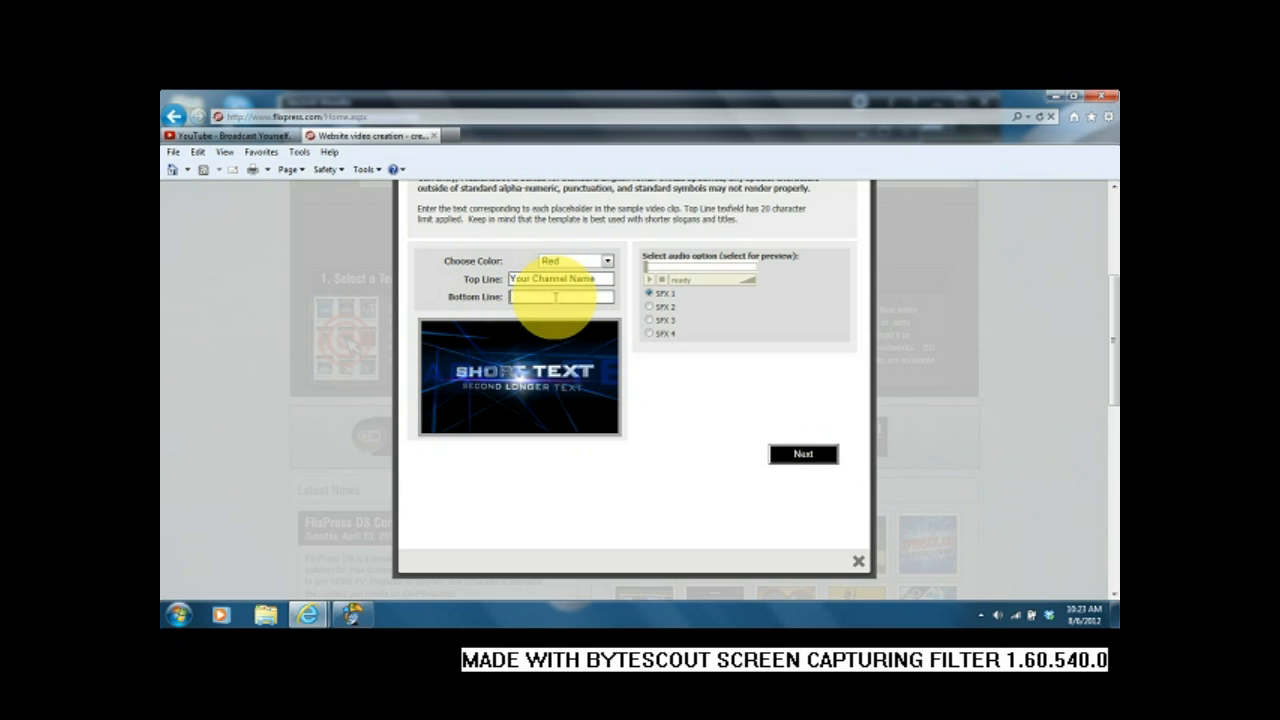
type("now your catch")
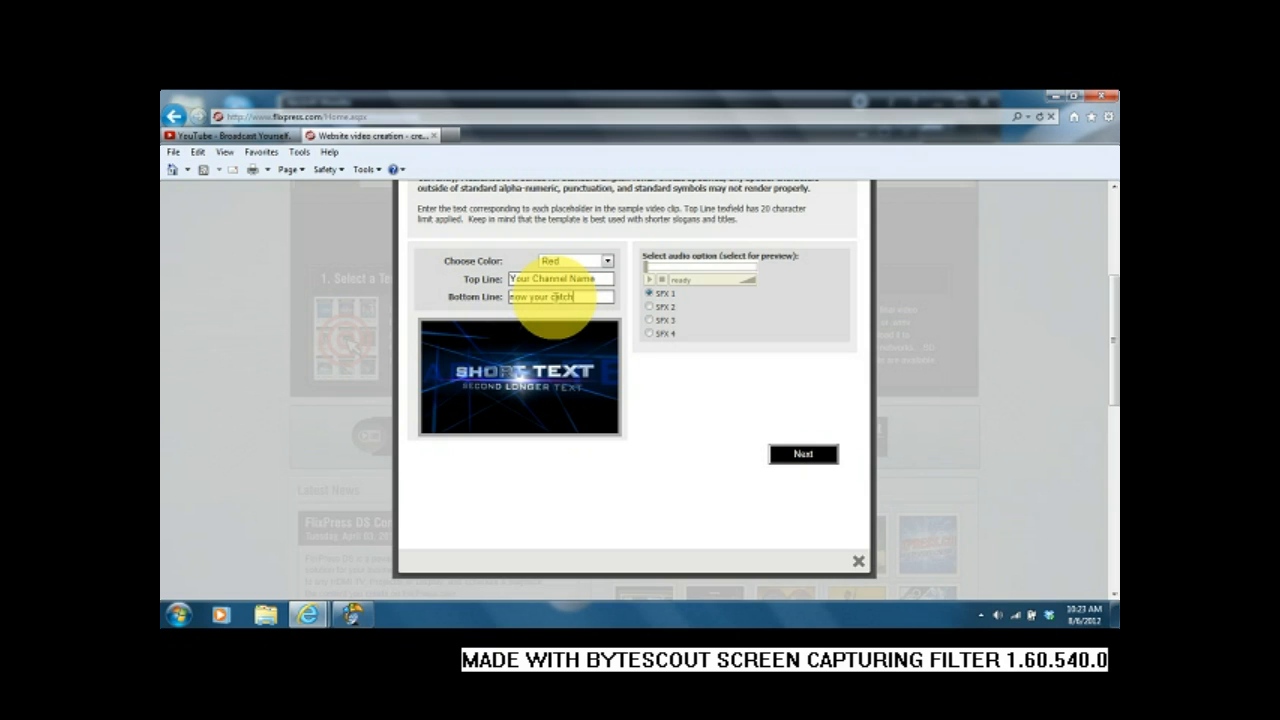
type("phrase")
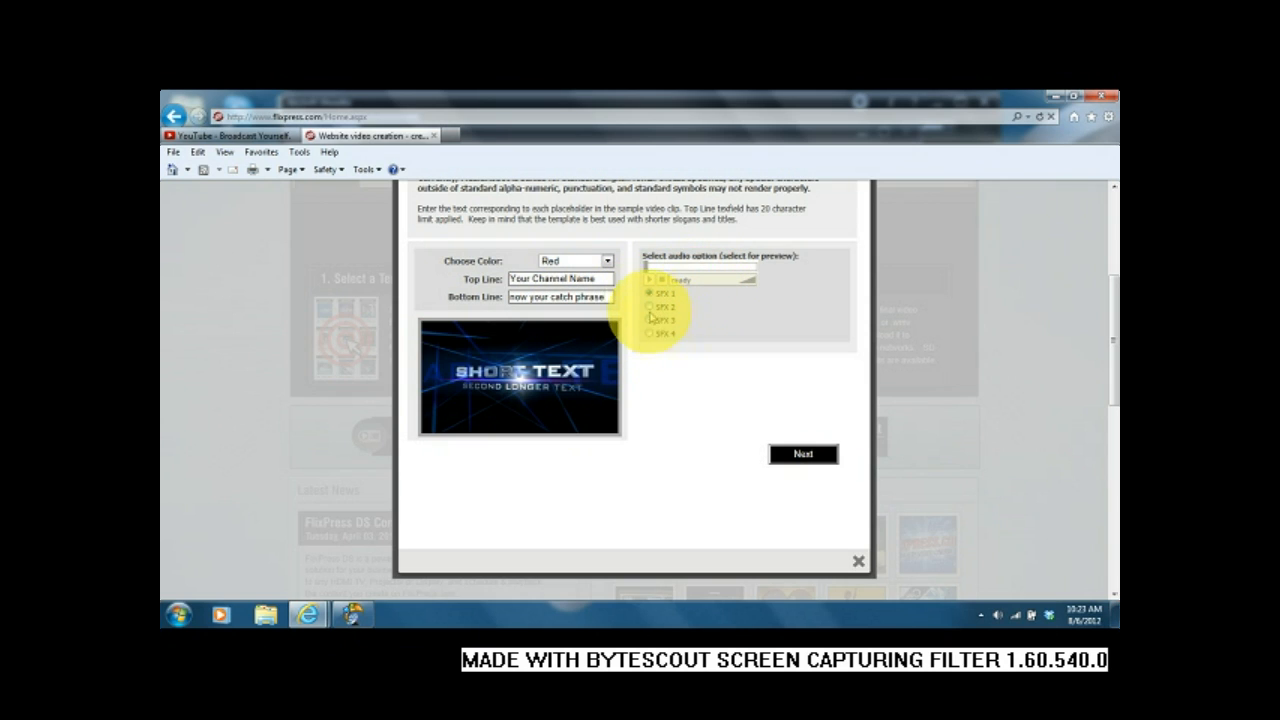
- Audition the SFX options, keep audio choice 2, and continue to the order review
left_click(648, 292)
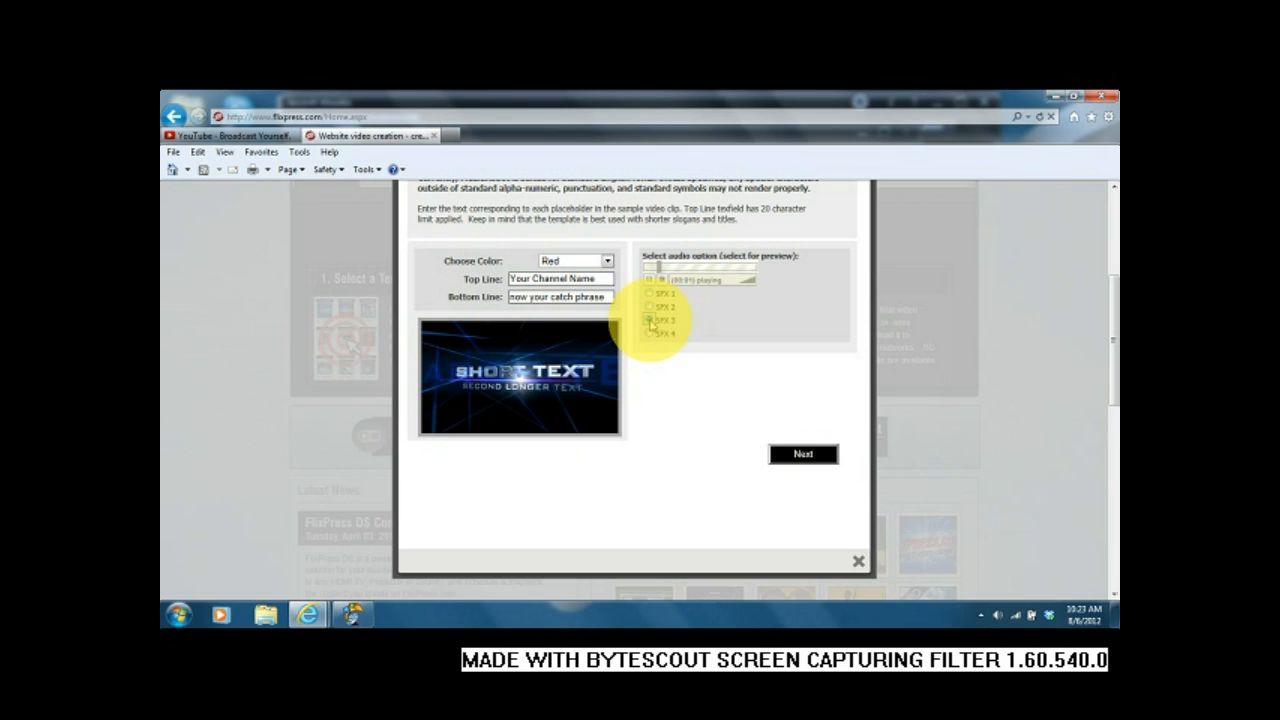
left_click(648, 320)
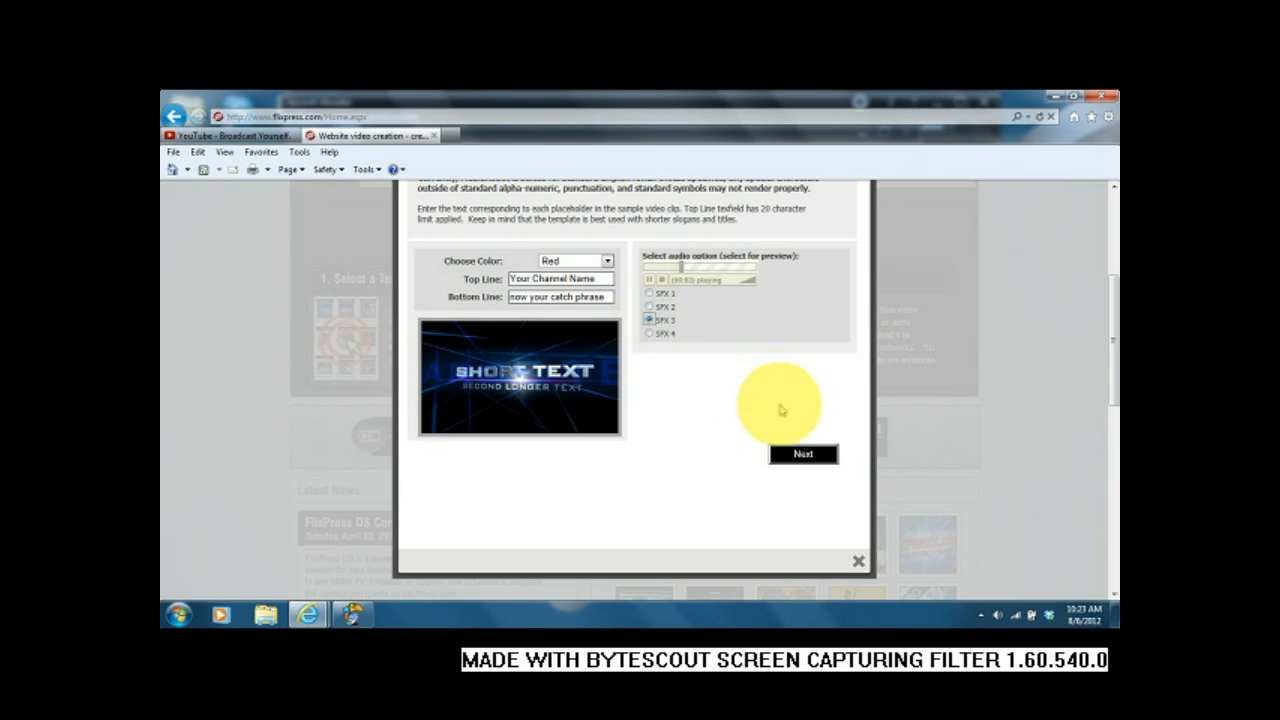
left_click(804, 452)
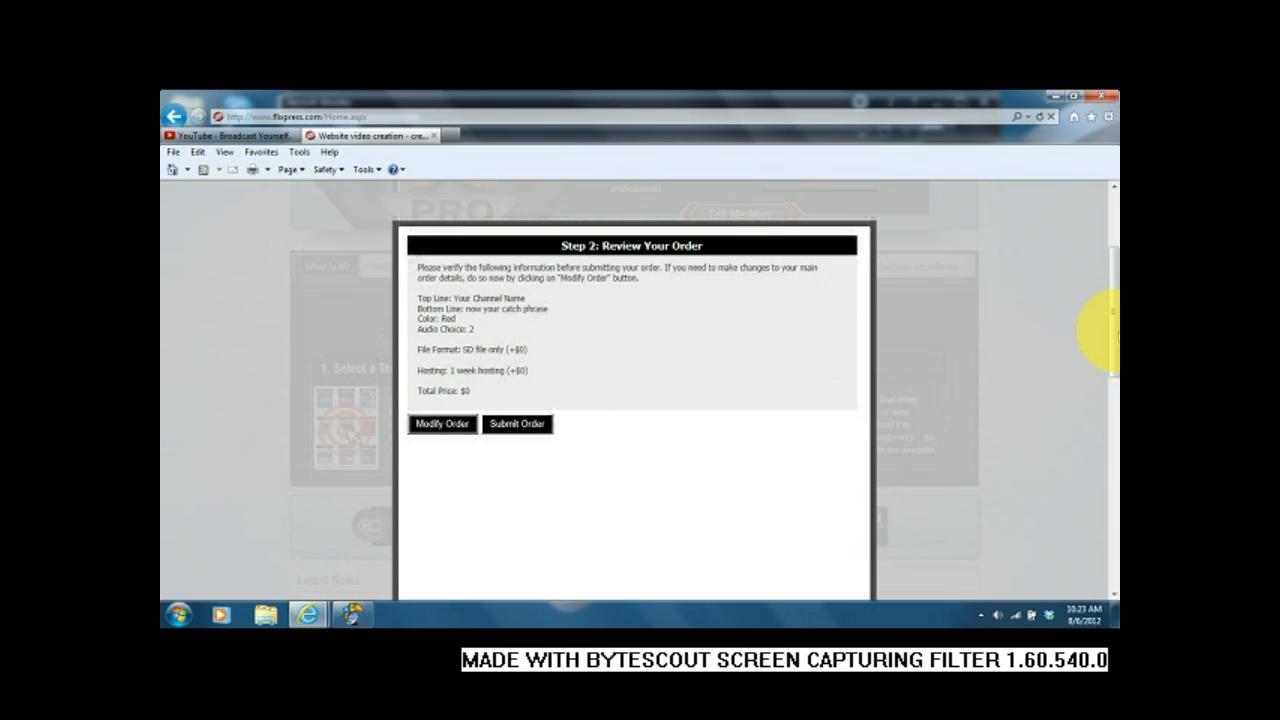
- Submit the customized Red intro order from the Review Your Order step
left_click(516, 424)
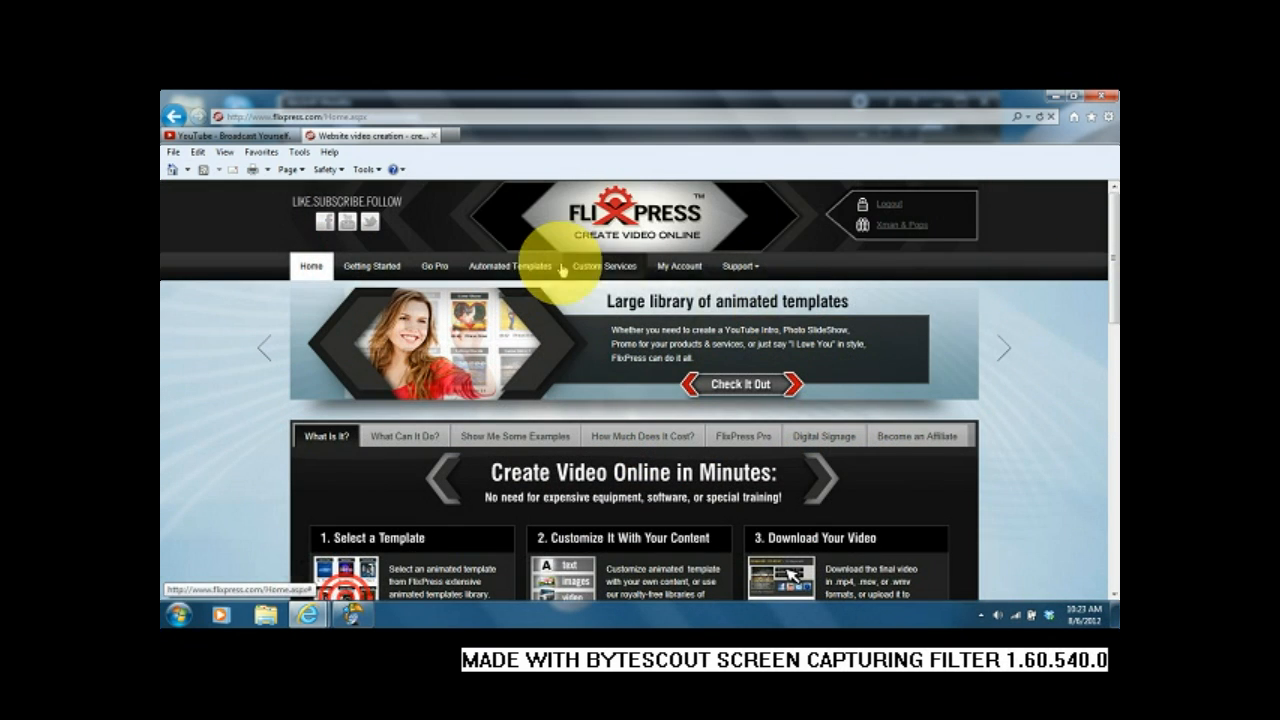
- Browse the Automated Templates catalogue filtered to free templates down to the World Intro thumbnail
left_click(512, 266)
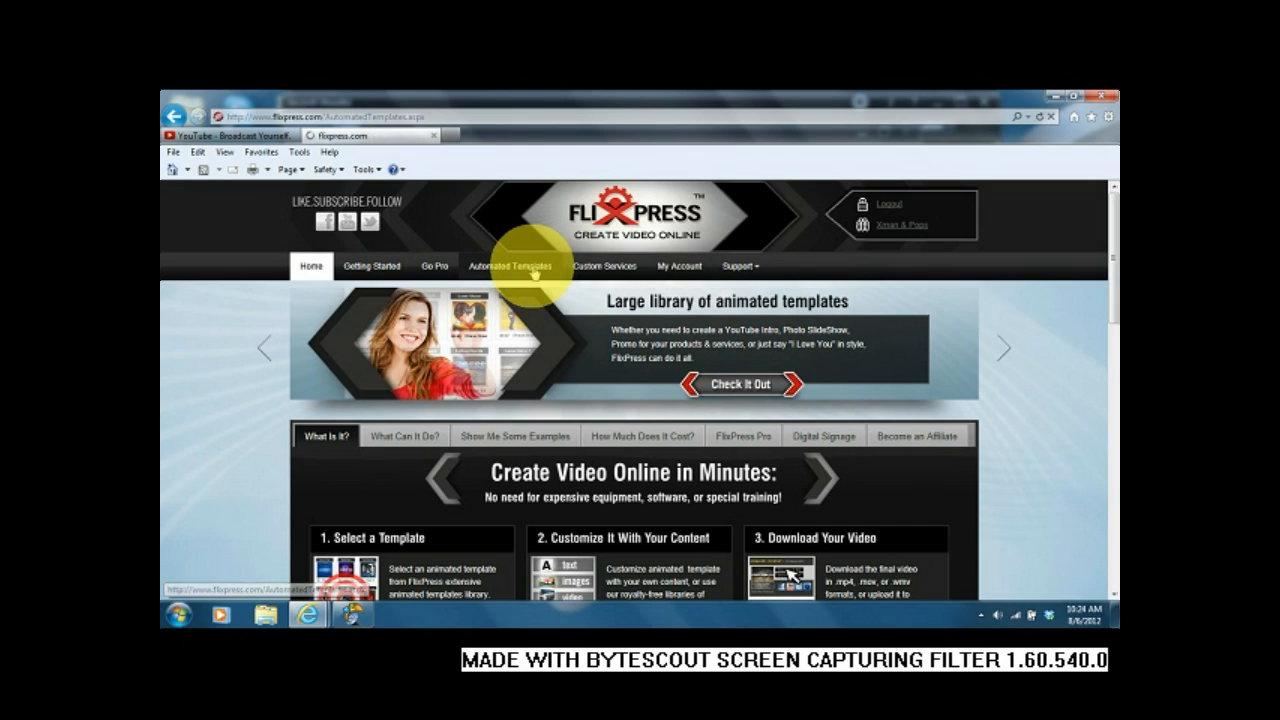
left_click(510, 266)
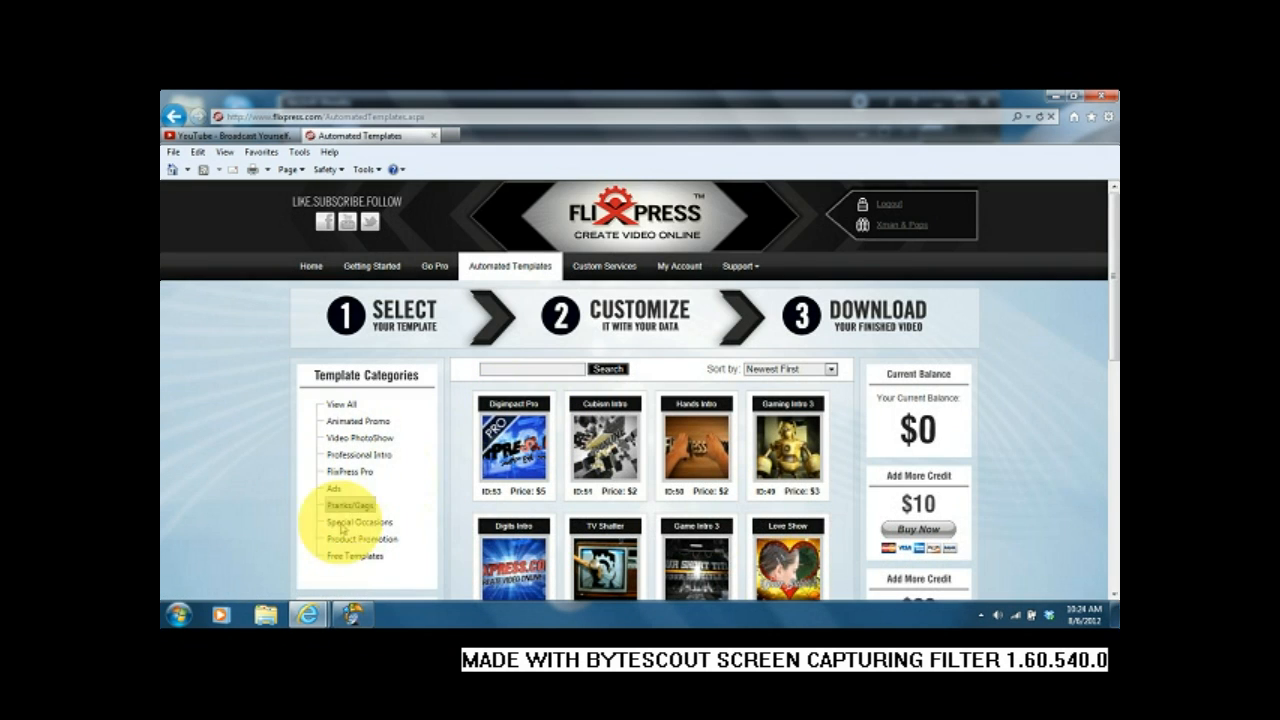
mouse_move(356, 556)
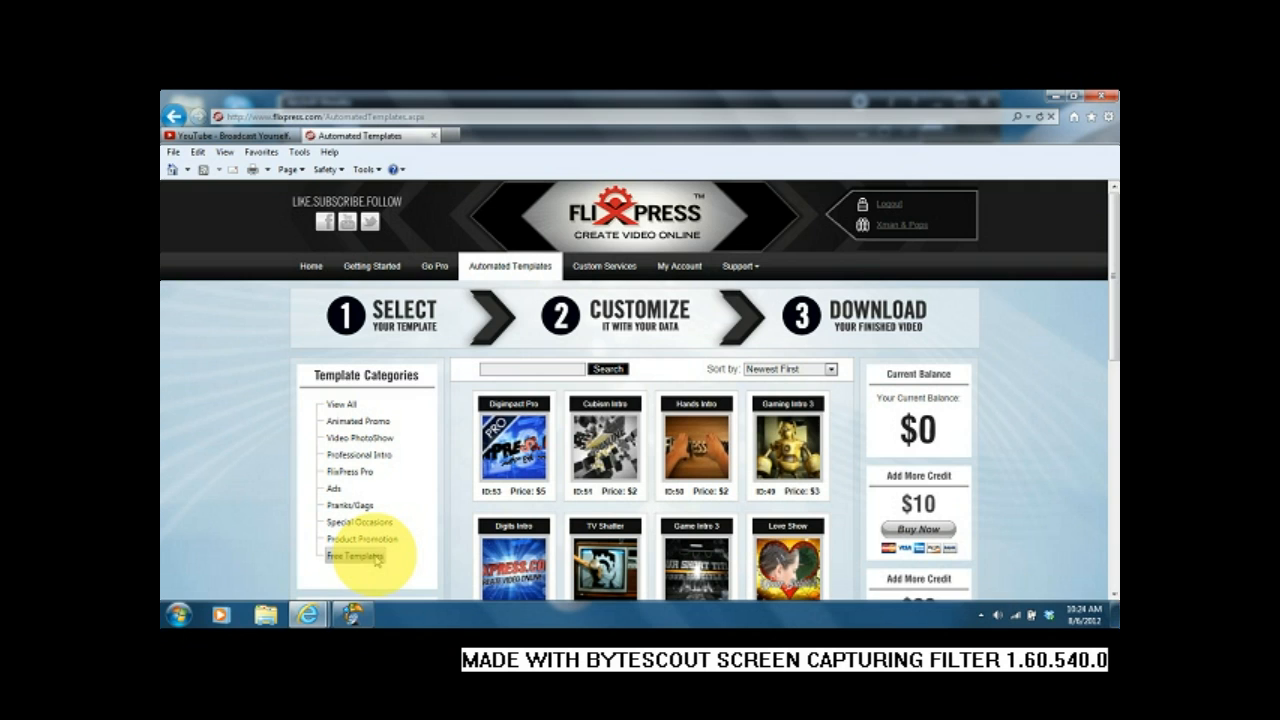
left_click(354, 556)
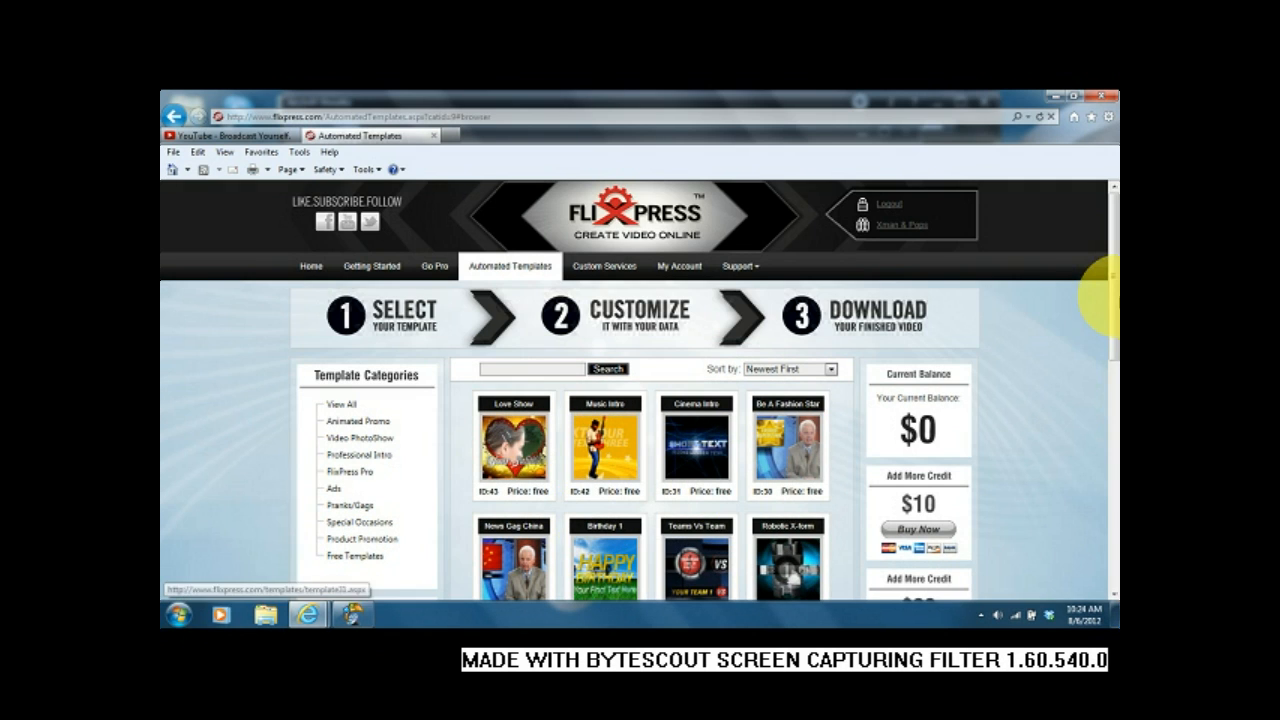
scroll("down", 3)
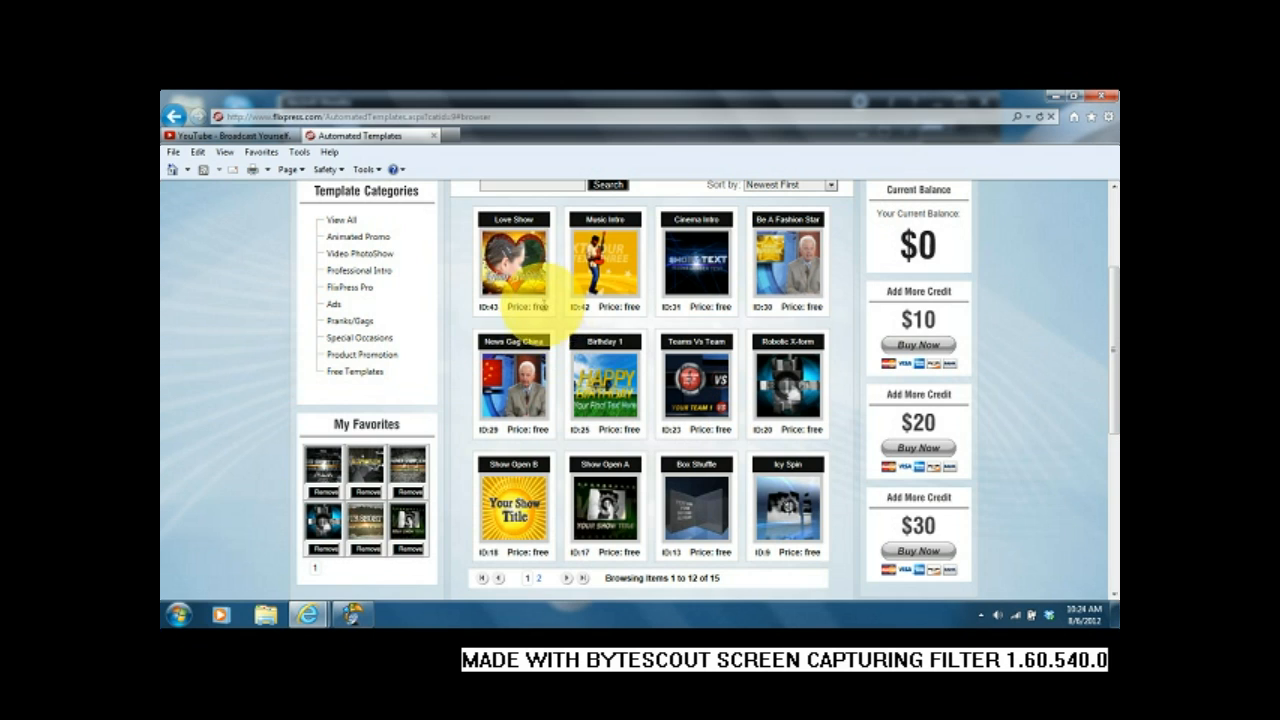
mouse_move(740, 290)
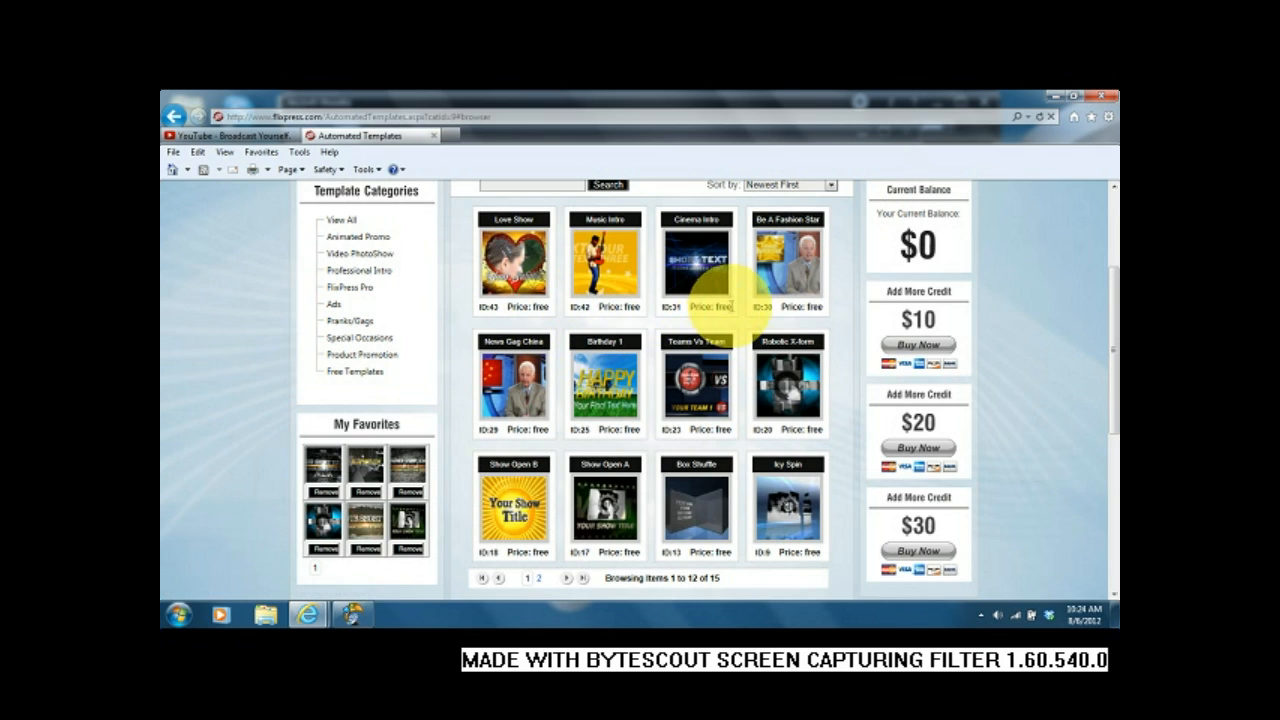
mouse_move(1100, 344)
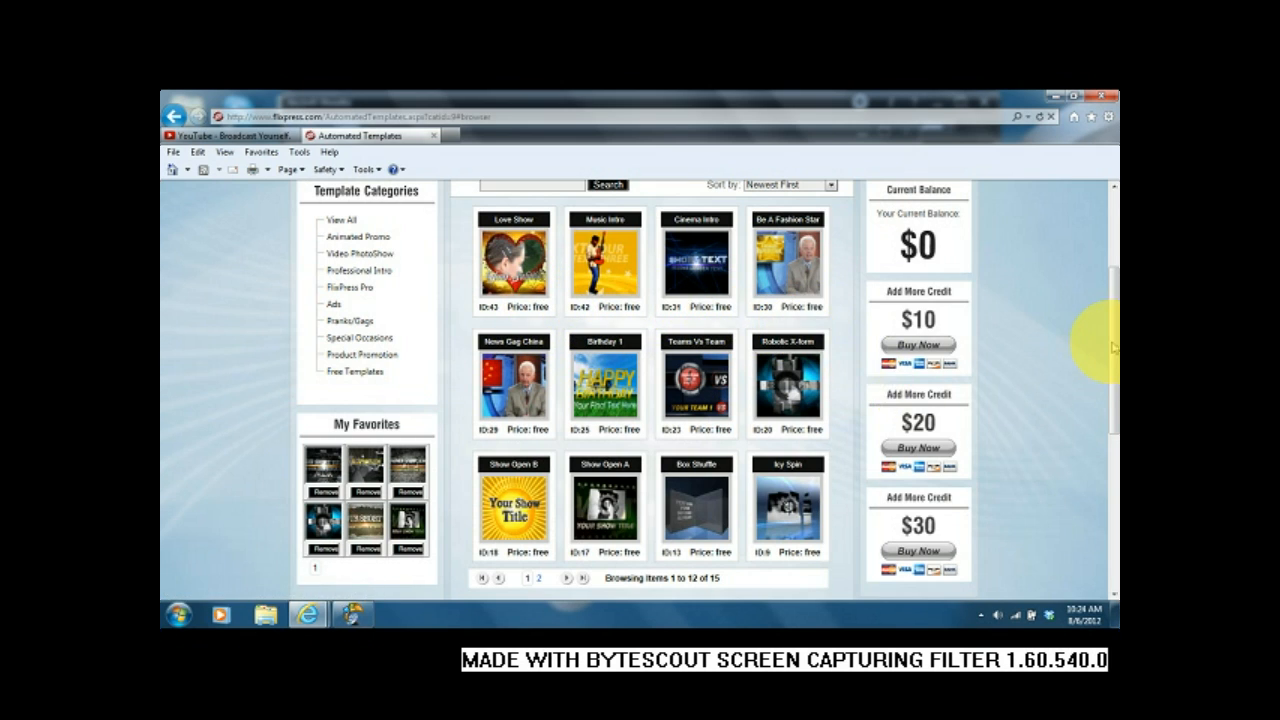
scroll("down", 3)
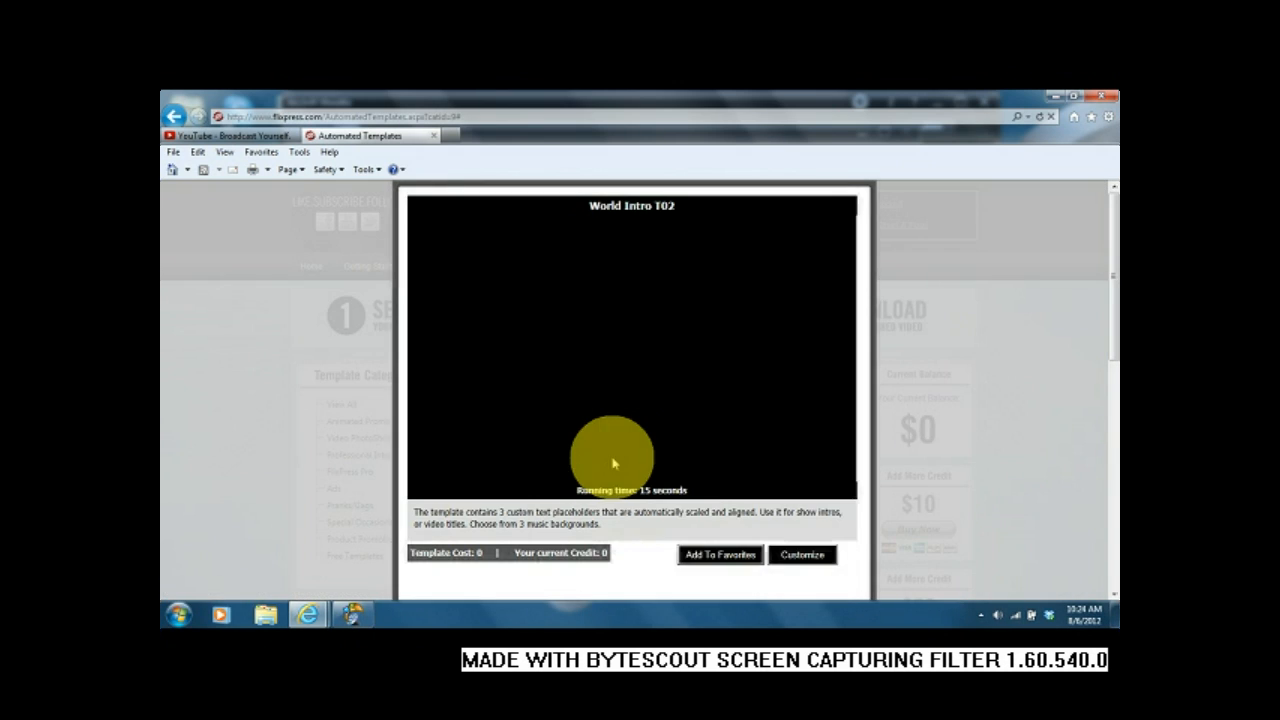
- Begin customizing World Intro, tick I Agree, and continue to the empty text fields
left_click(800, 554)
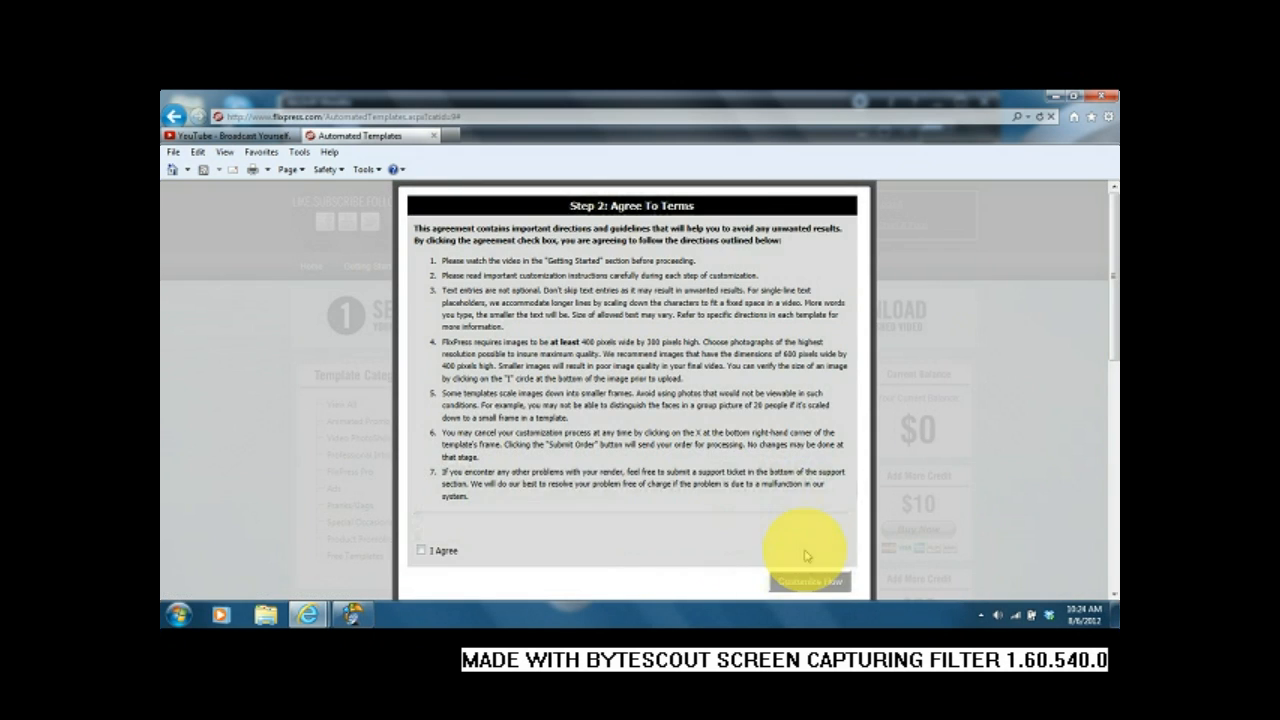
left_click(422, 550)
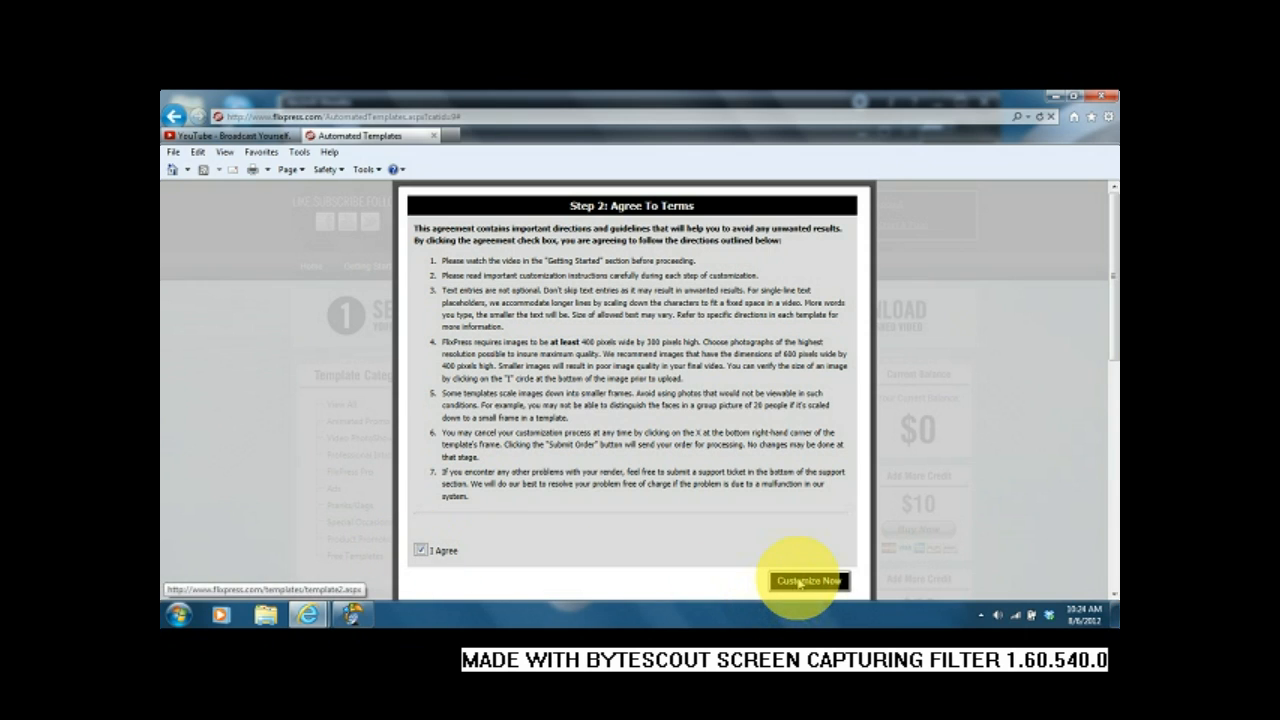
left_click(808, 580)
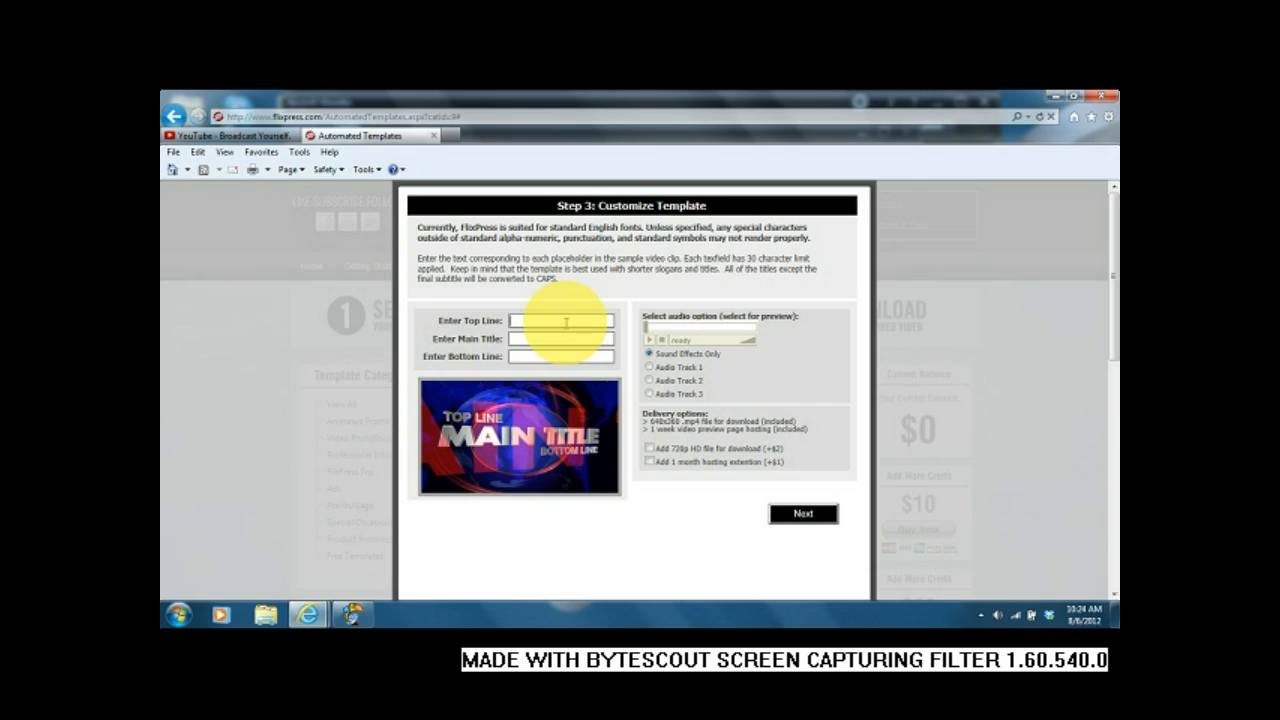
- Enter 'starting phrase Walkthrough' on top, 'My channel name' as main title and 'my slogan' below
type("starting")
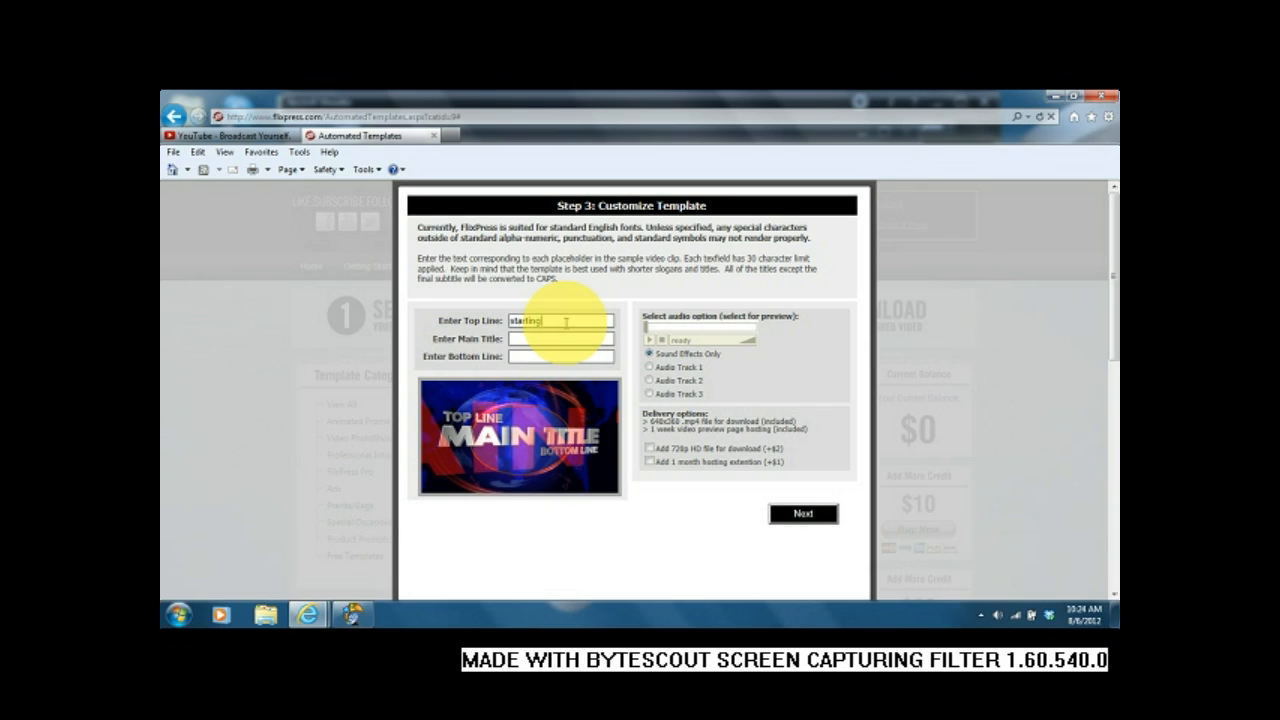
type("phrase")
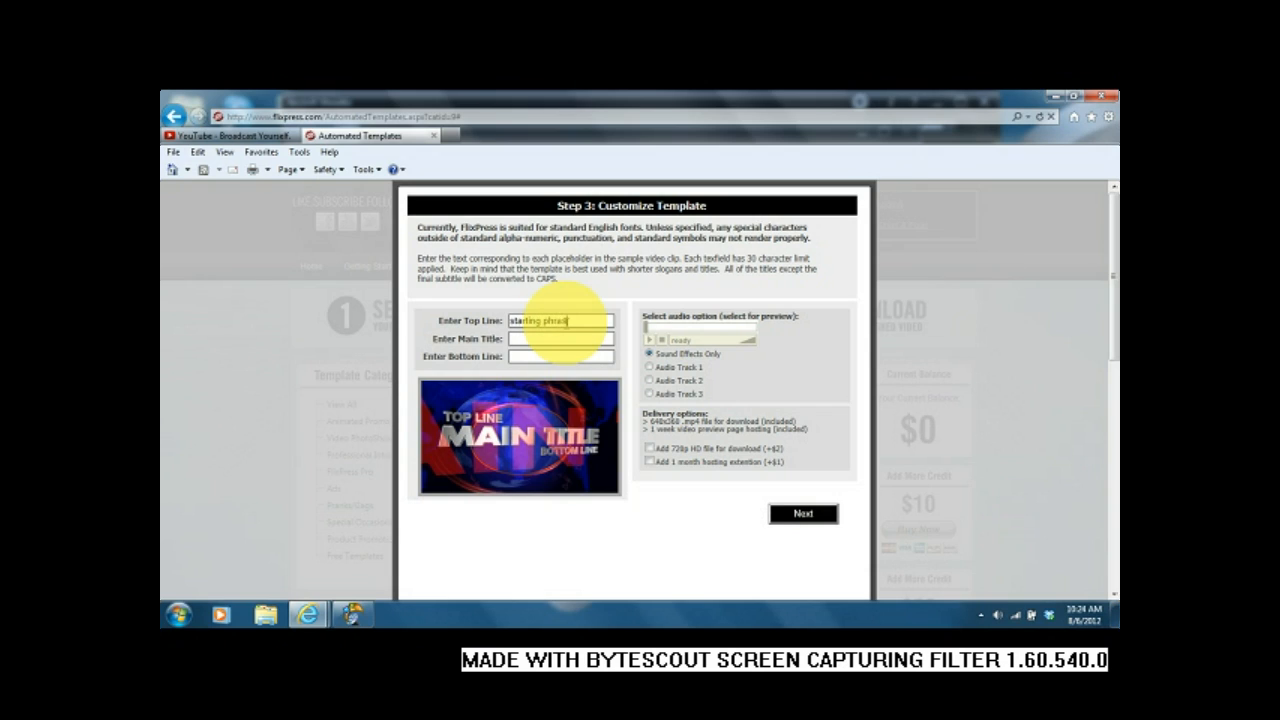
type("Wal")
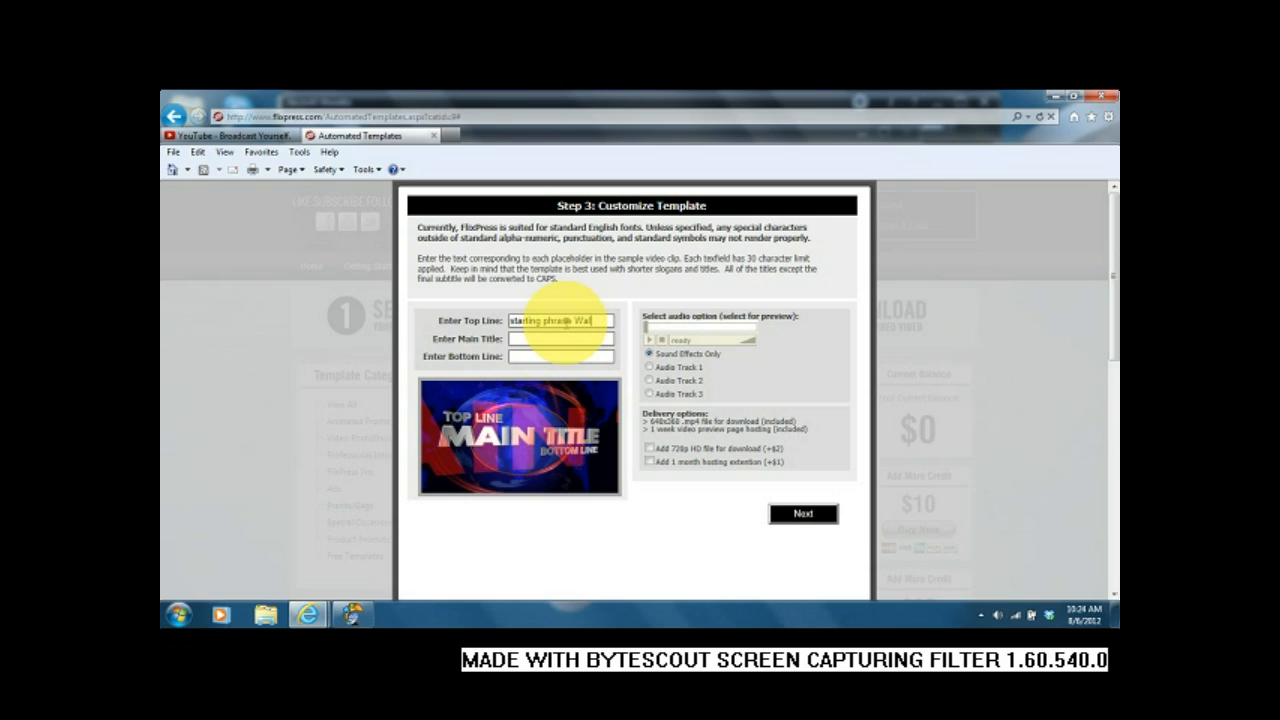
type("Walkthroughs")
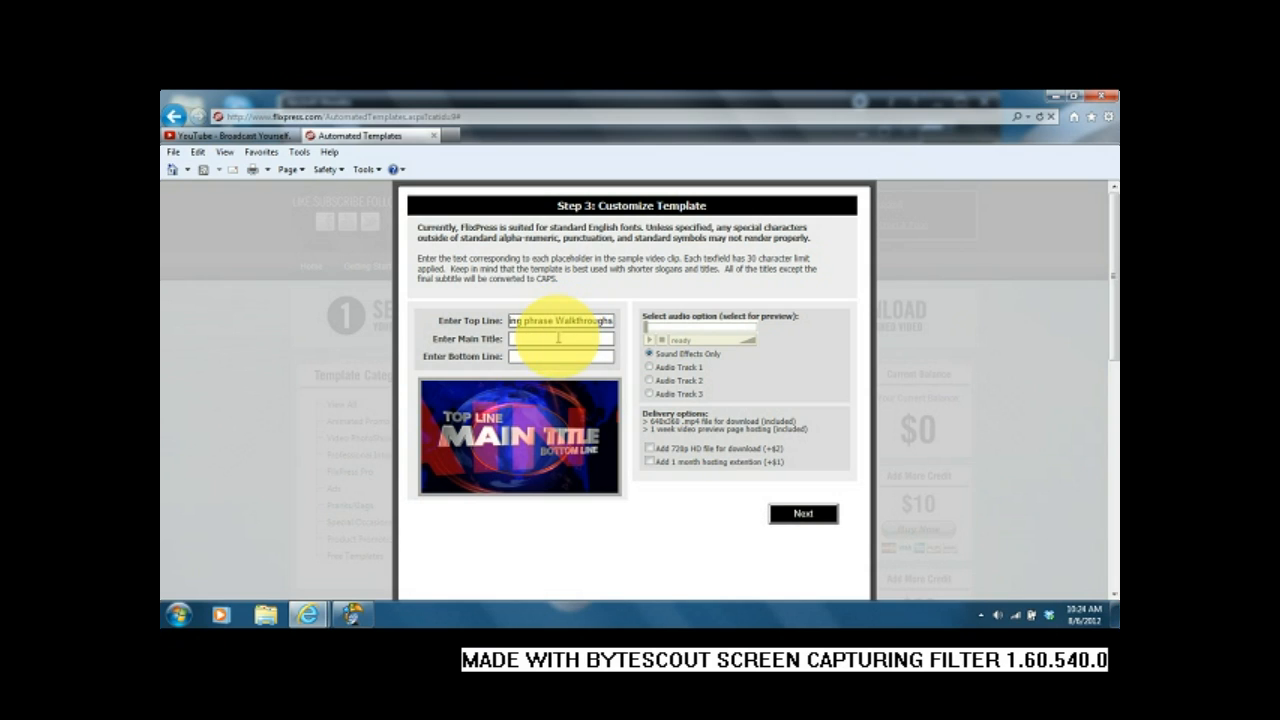
type("My c")
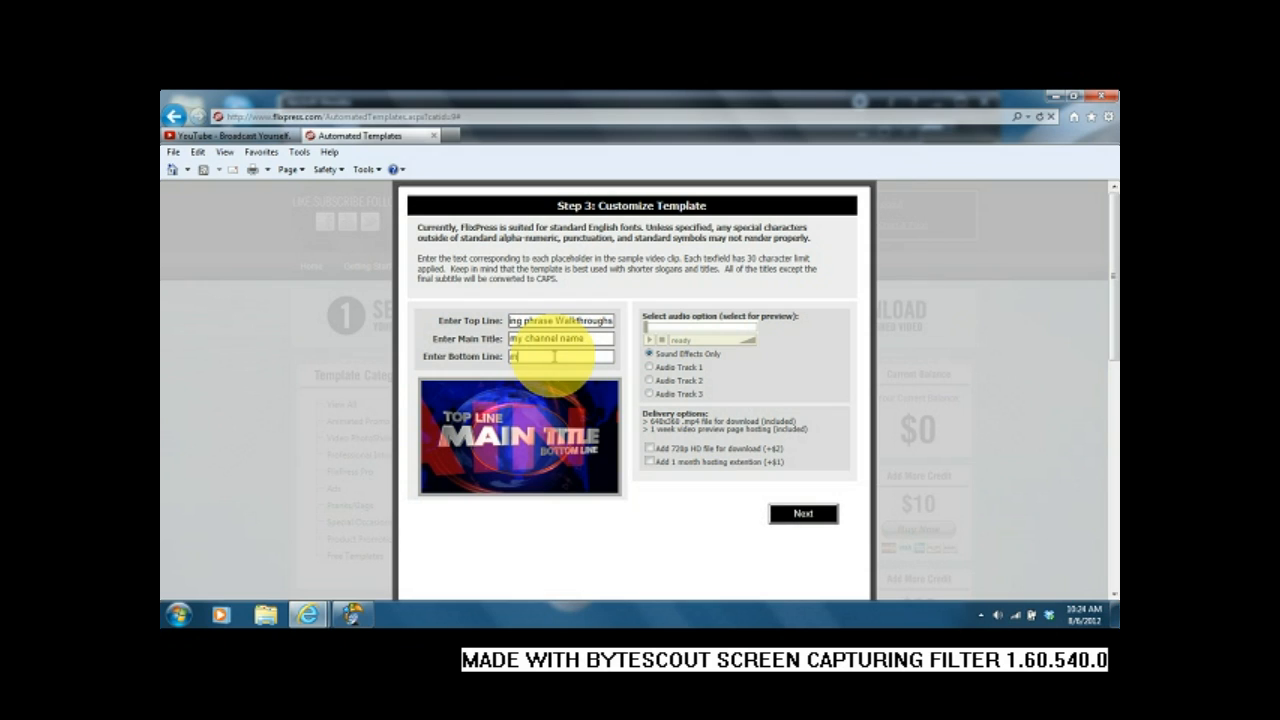
type("my slogan")
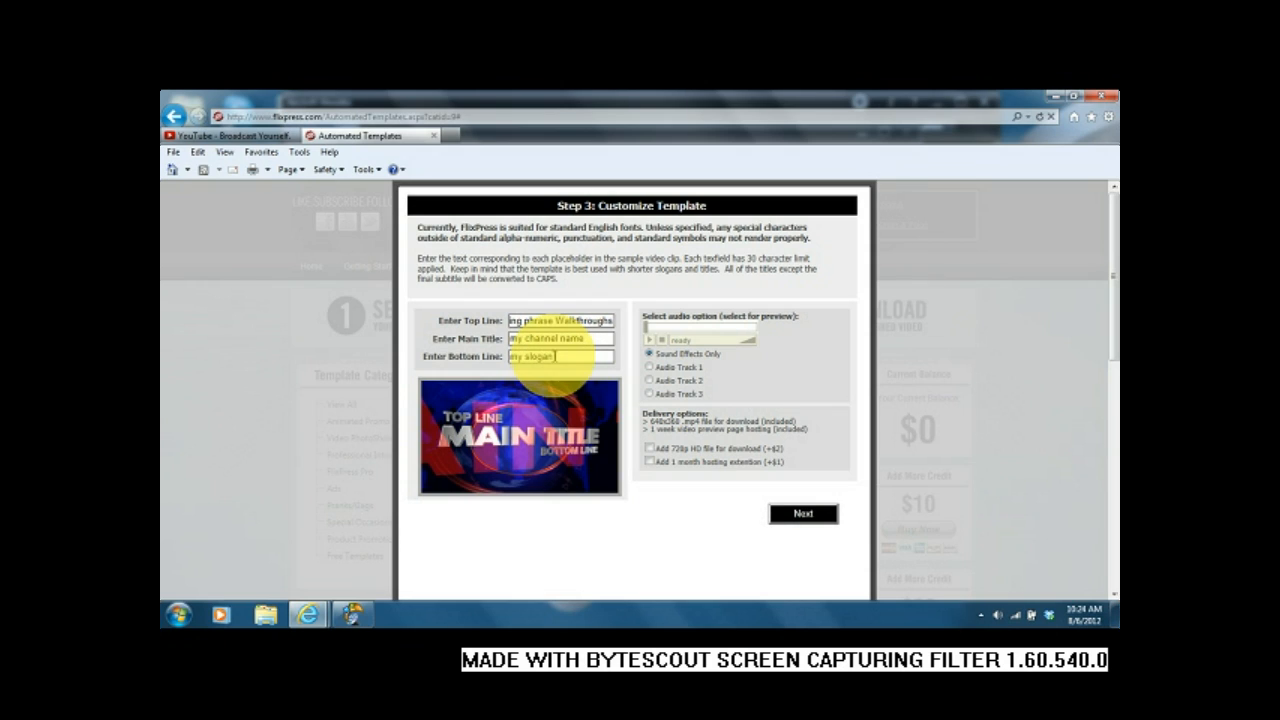
- Select Audio Track 3 for the World Intro
left_click(650, 368)
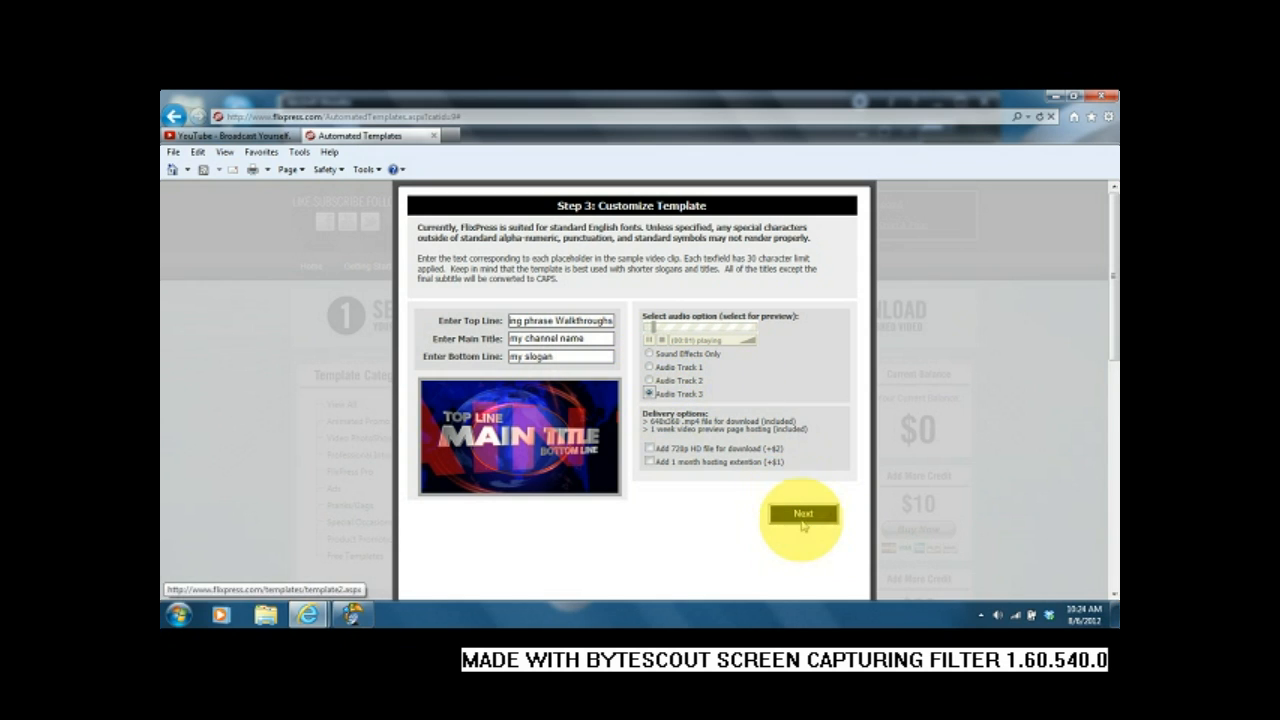
- Review and submit the World Intro order, then dismiss the Facebook sharing popup
left_click(804, 514)
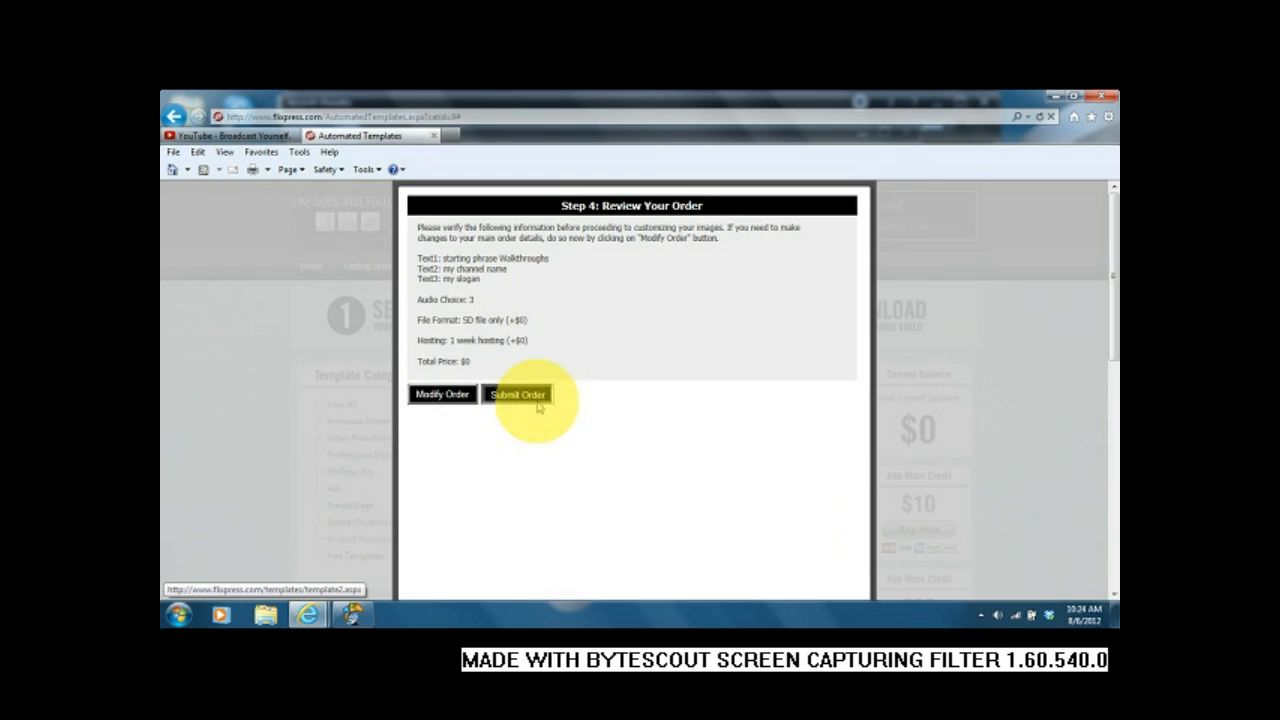
left_click(516, 392)
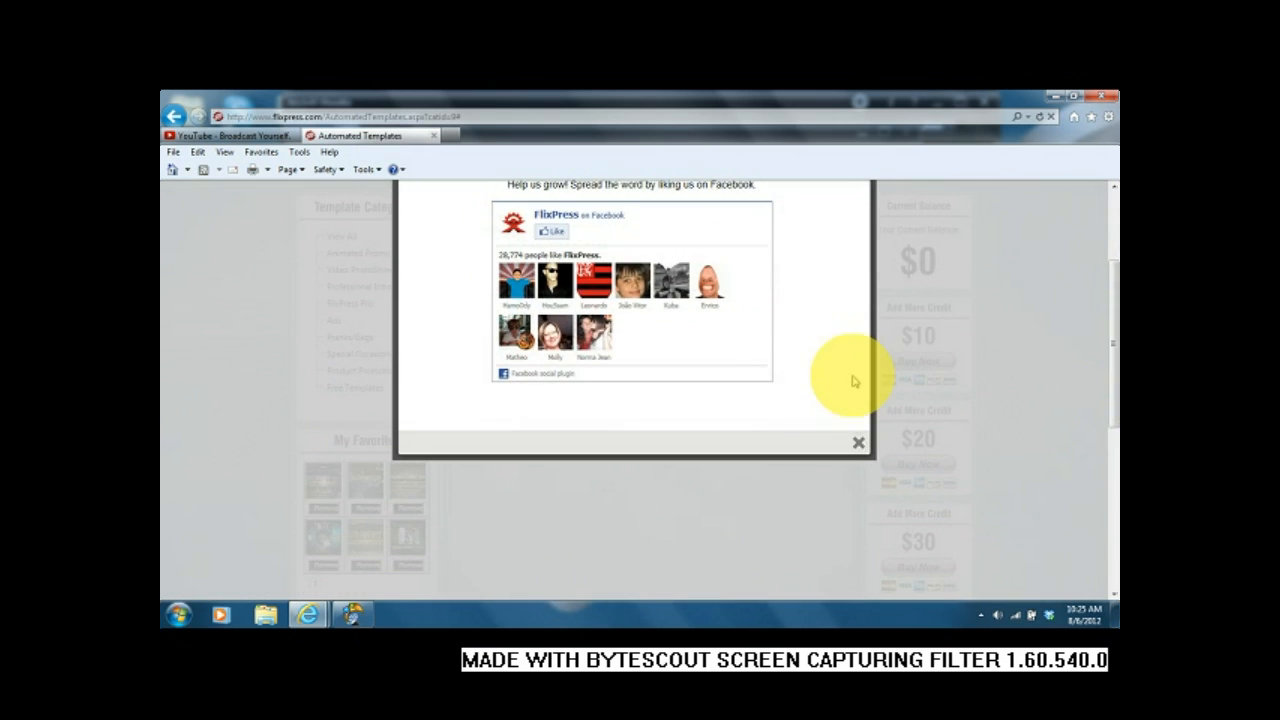
left_click(856, 442)
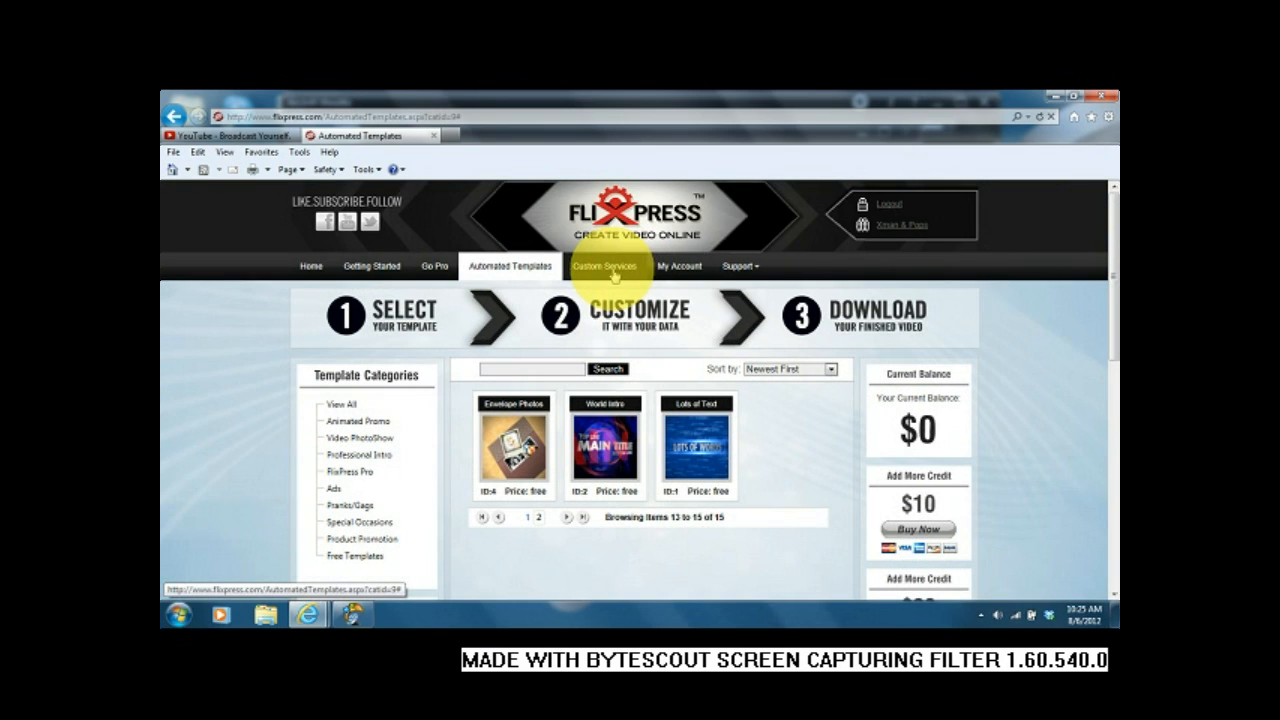
- Go to My Account orders and refresh so all four intro orders with downloads appear
left_click(680, 266)
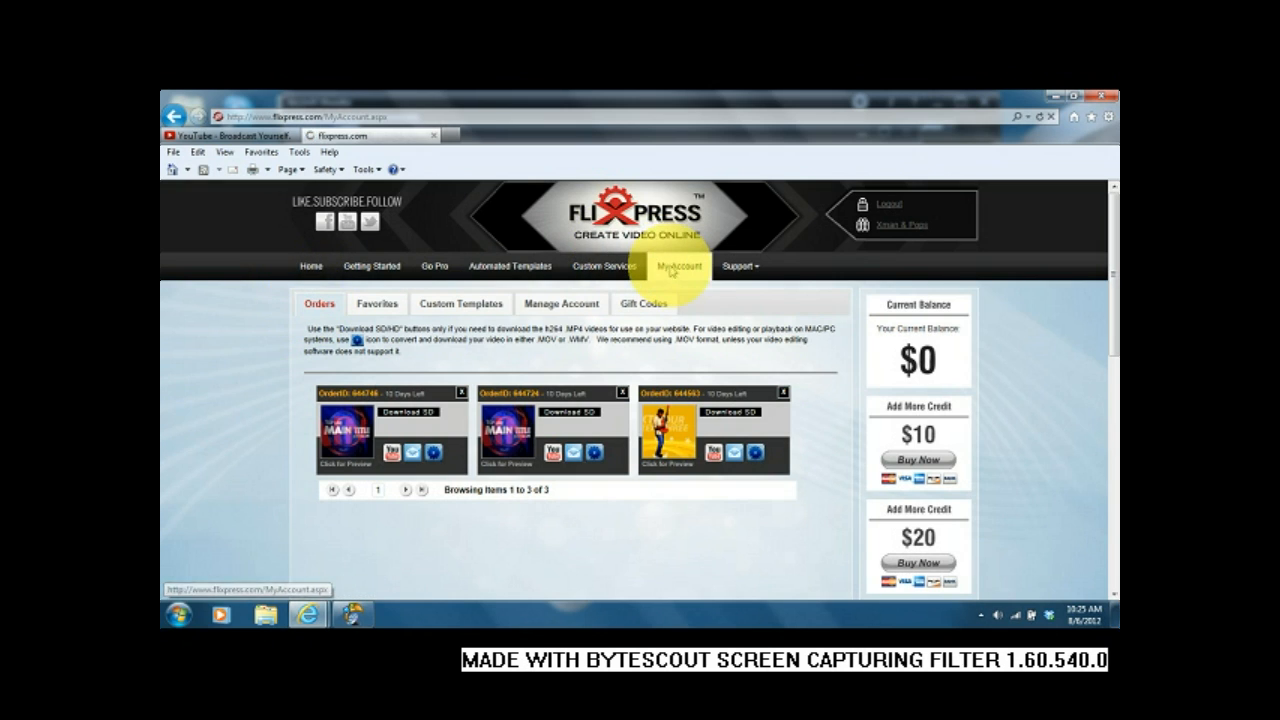
left_click(678, 266)
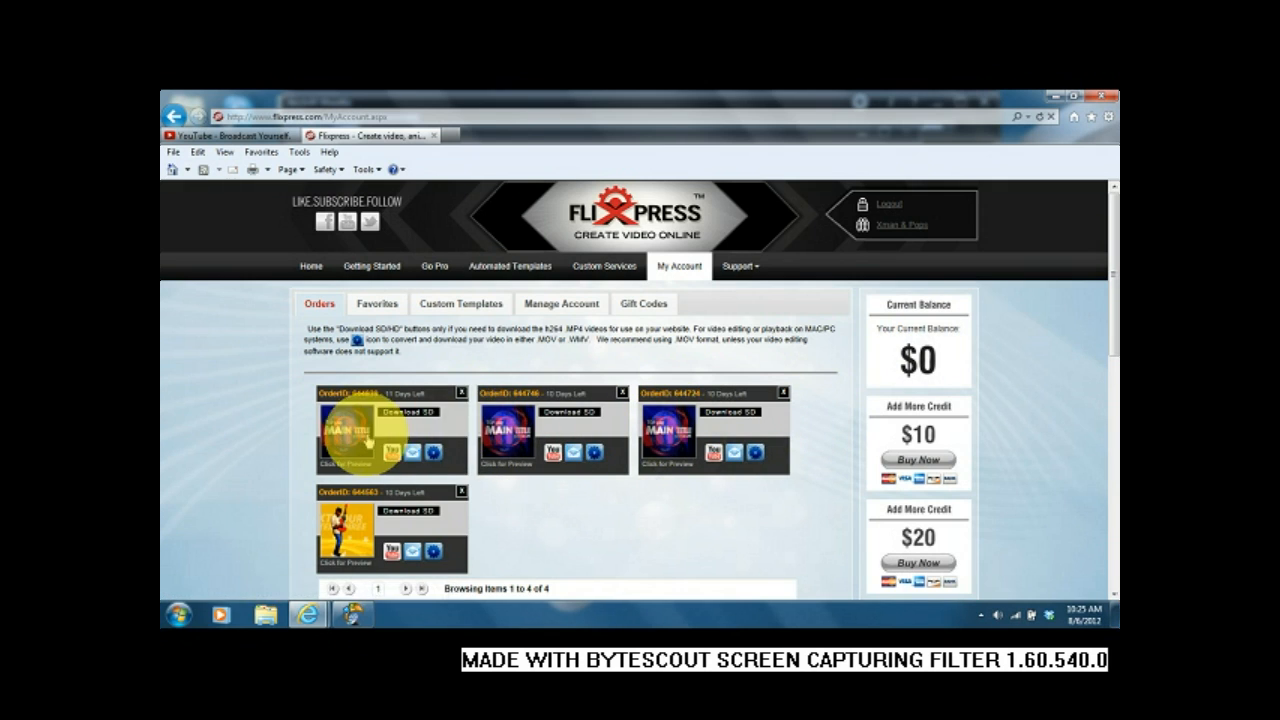
left_click(360, 440)
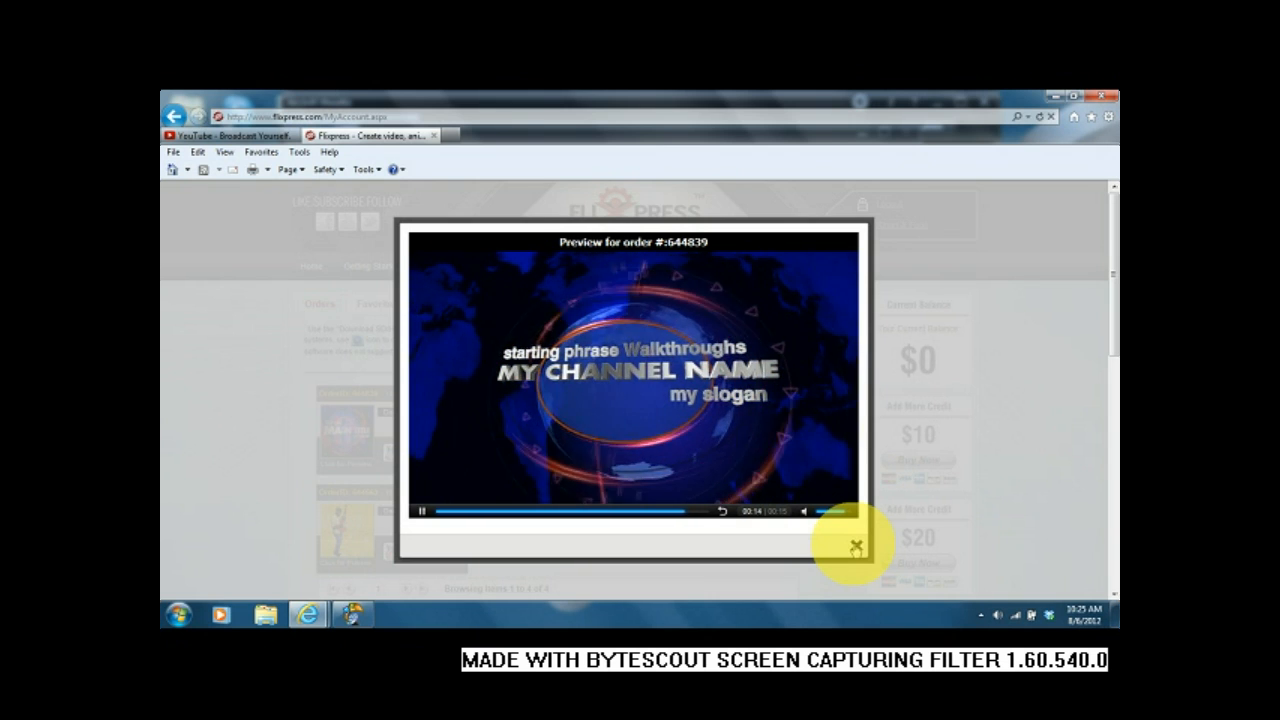
left_click(856, 548)
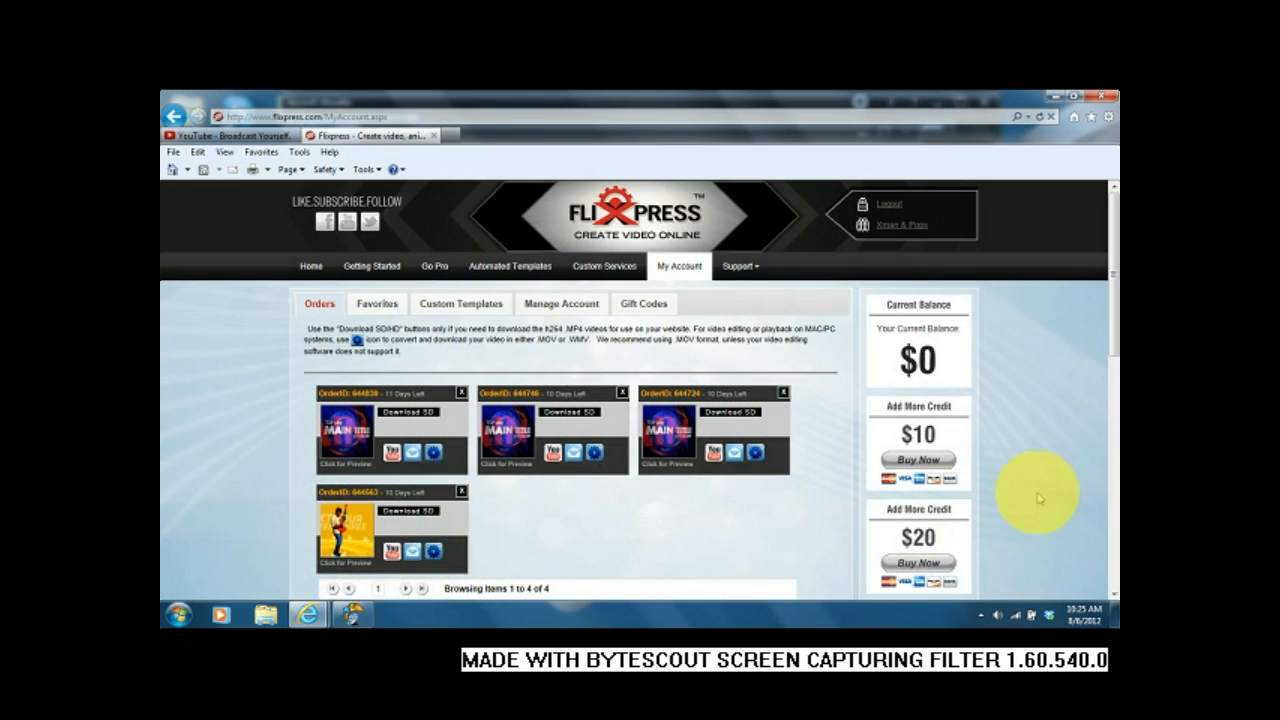